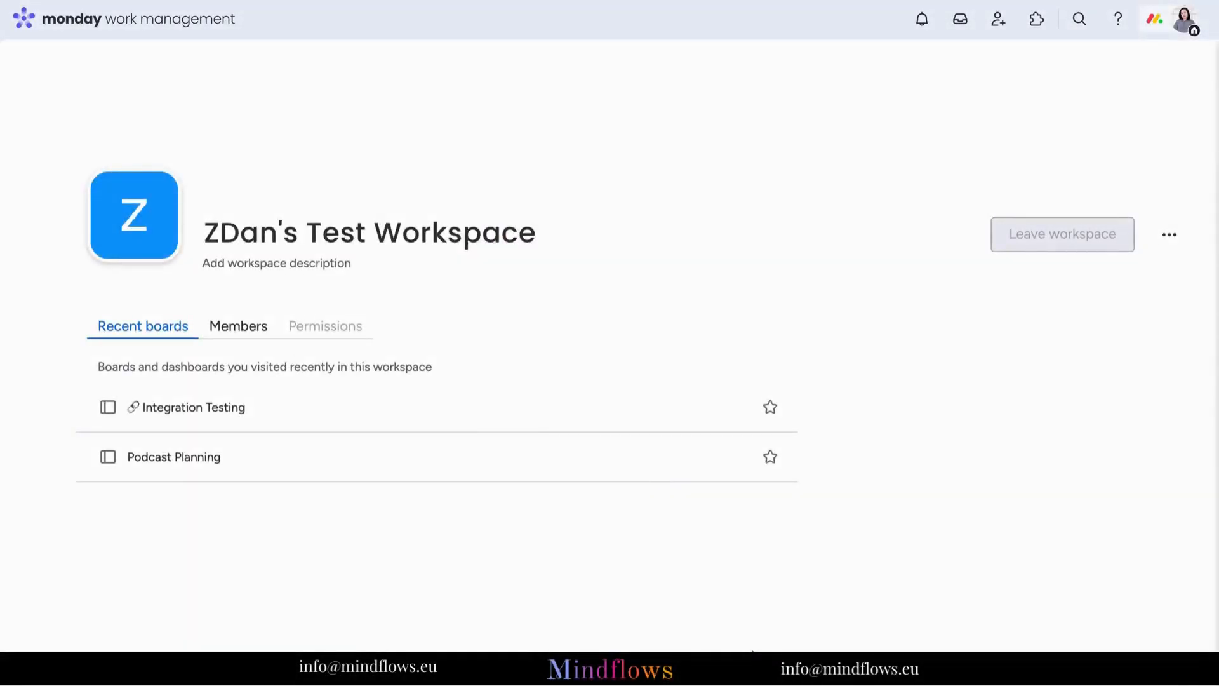
mouse_move(671, 625)
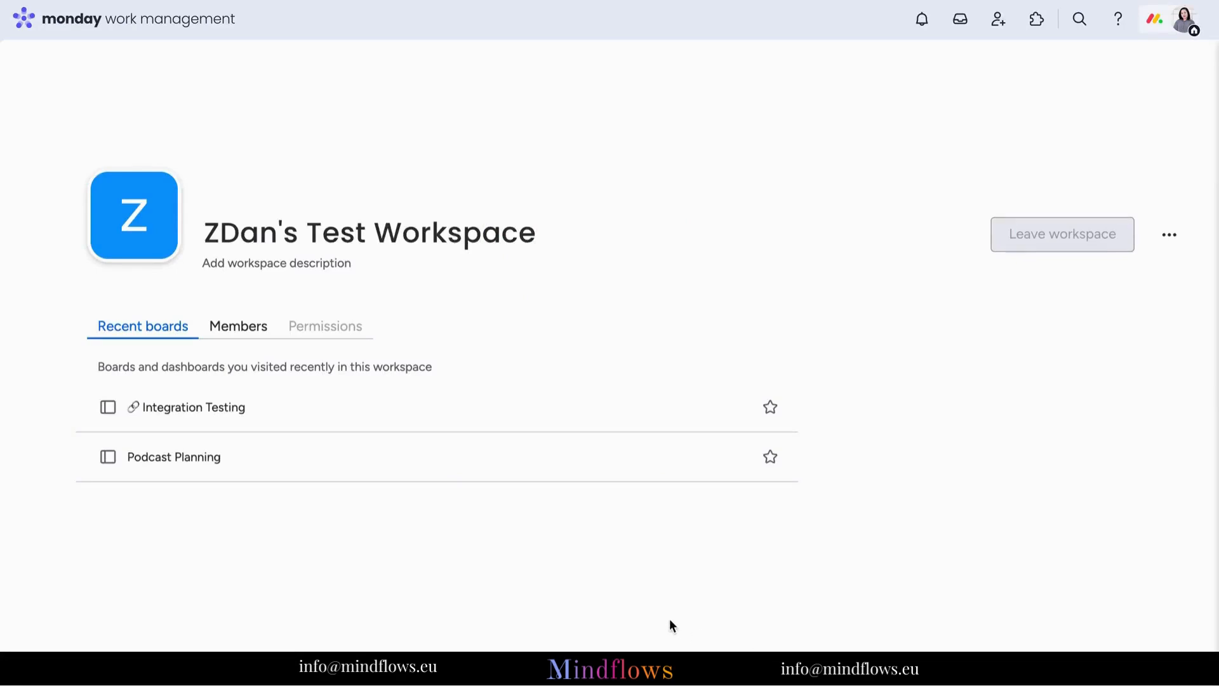
mouse_move(134, 549)
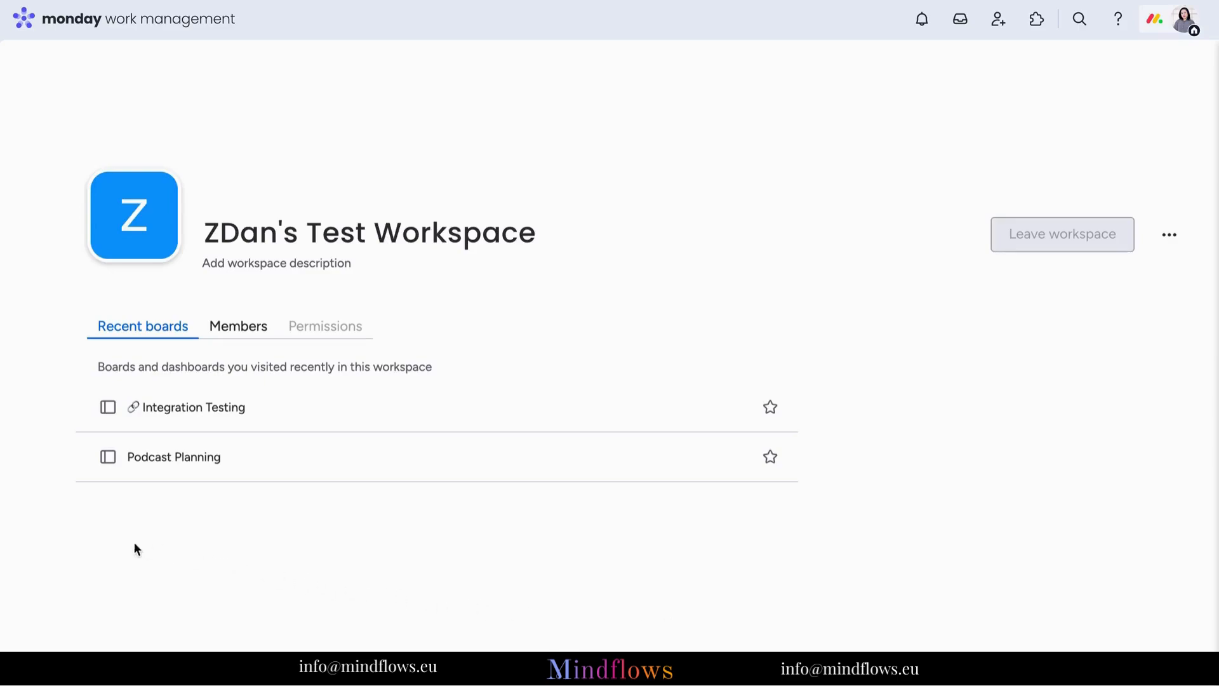
mouse_move(114, 294)
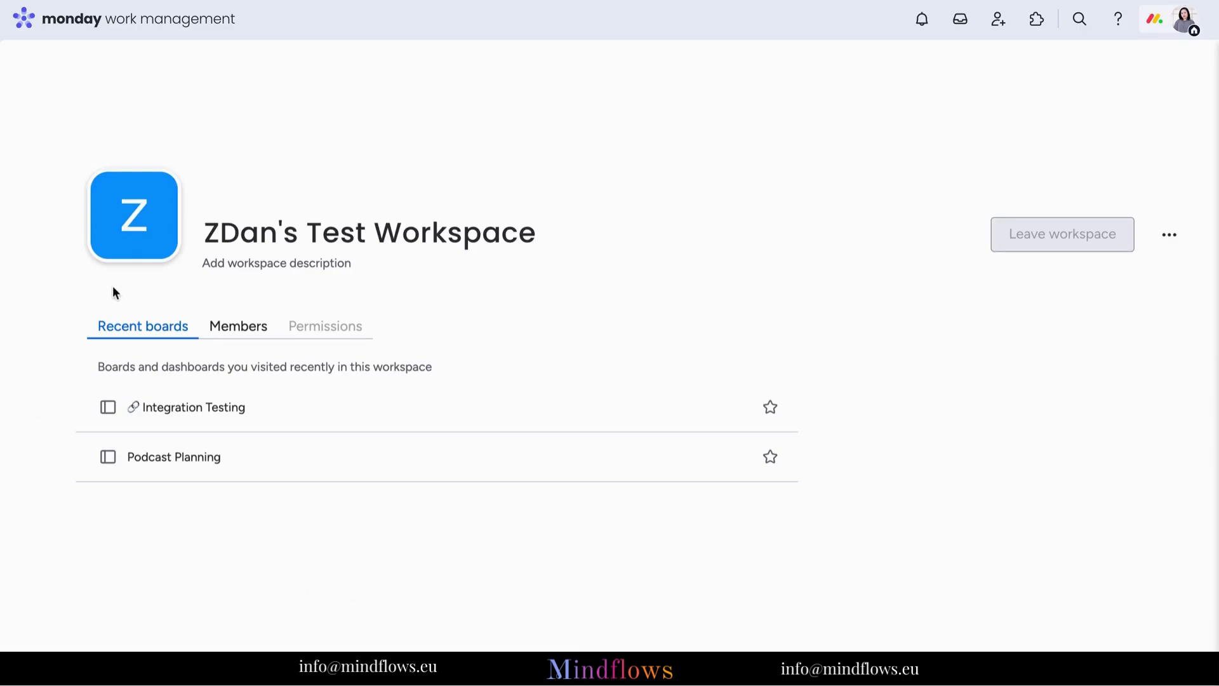
- Replace the blue Z avatar of ZDan's Test Workspace with a lime green brain icon
left_click(257, 231)
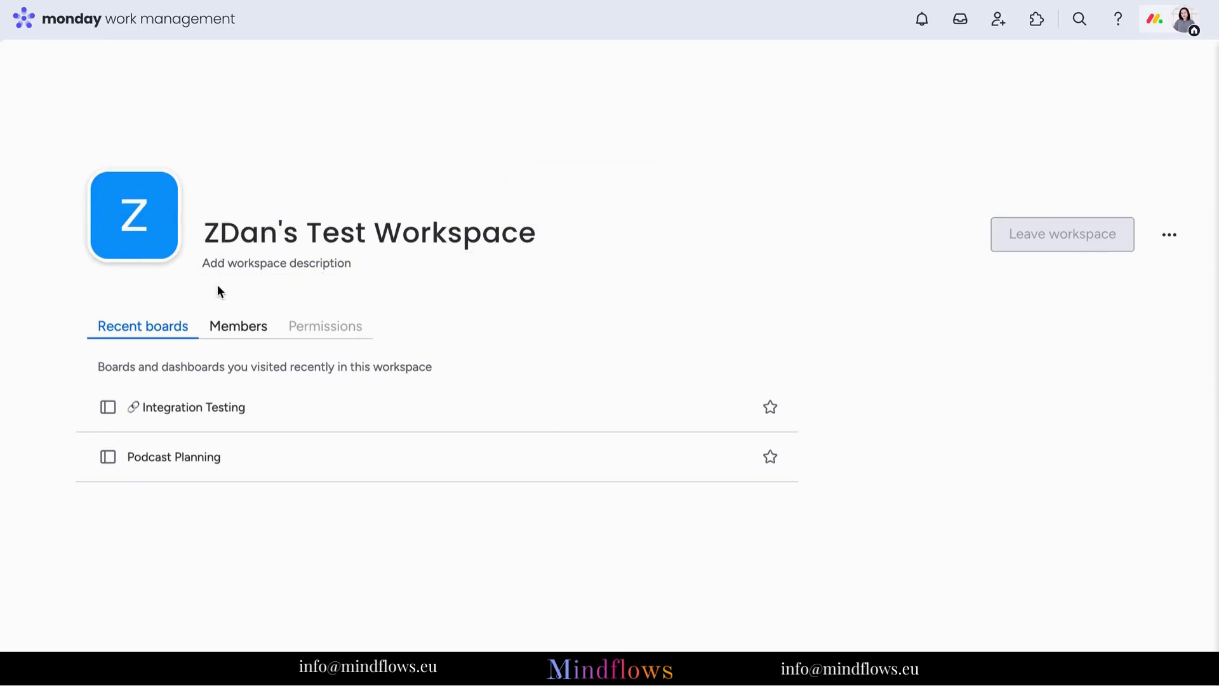
left_click(135, 215)
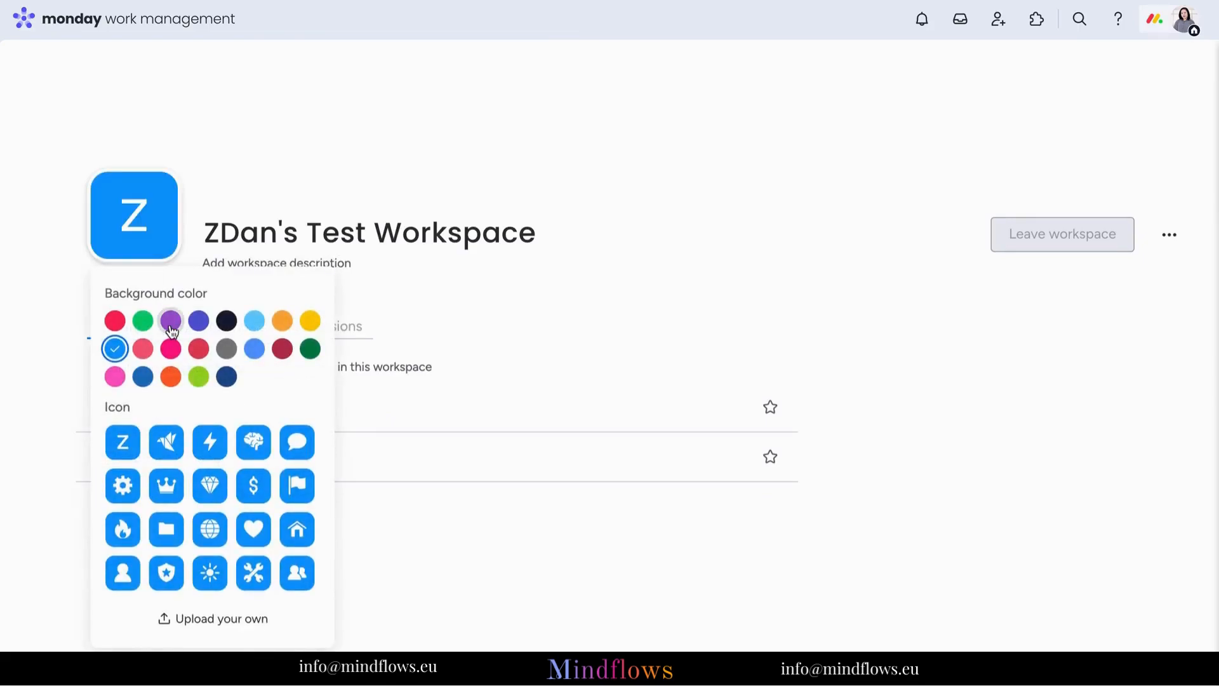
left_click(198, 376)
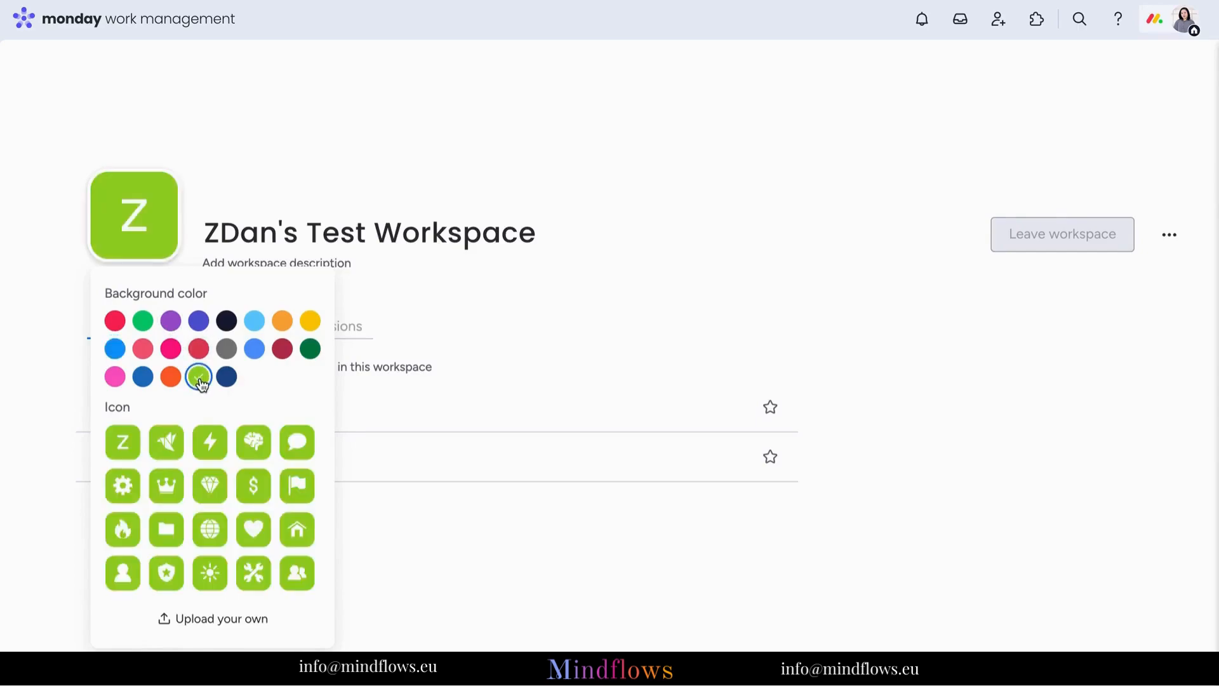
left_click(198, 376)
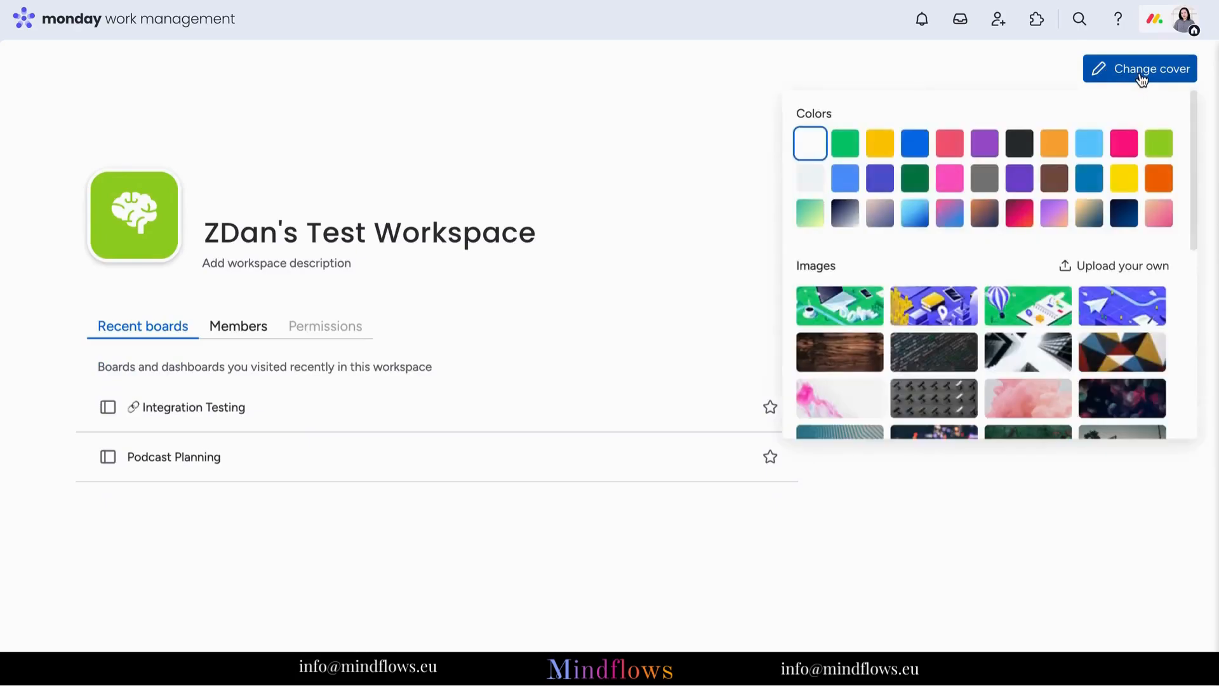
mouse_move(1006, 144)
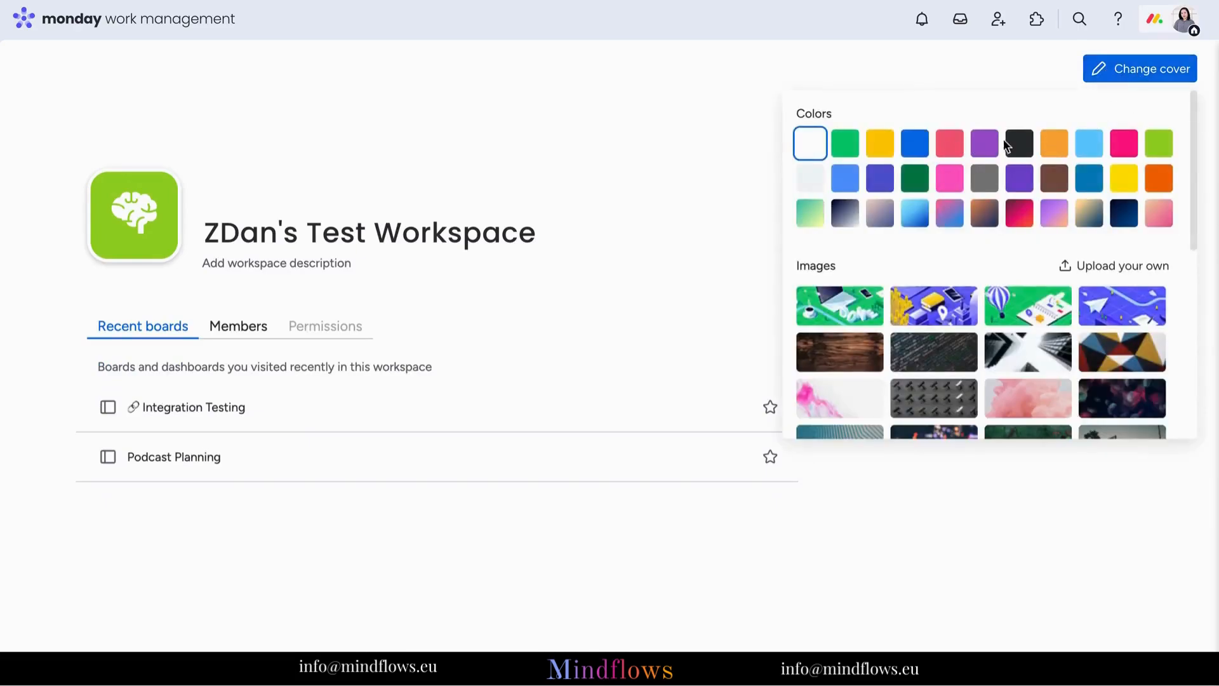
- Try a purple-pink gradient and solid lime green, then browse Images for the green plant photo
left_click(1054, 212)
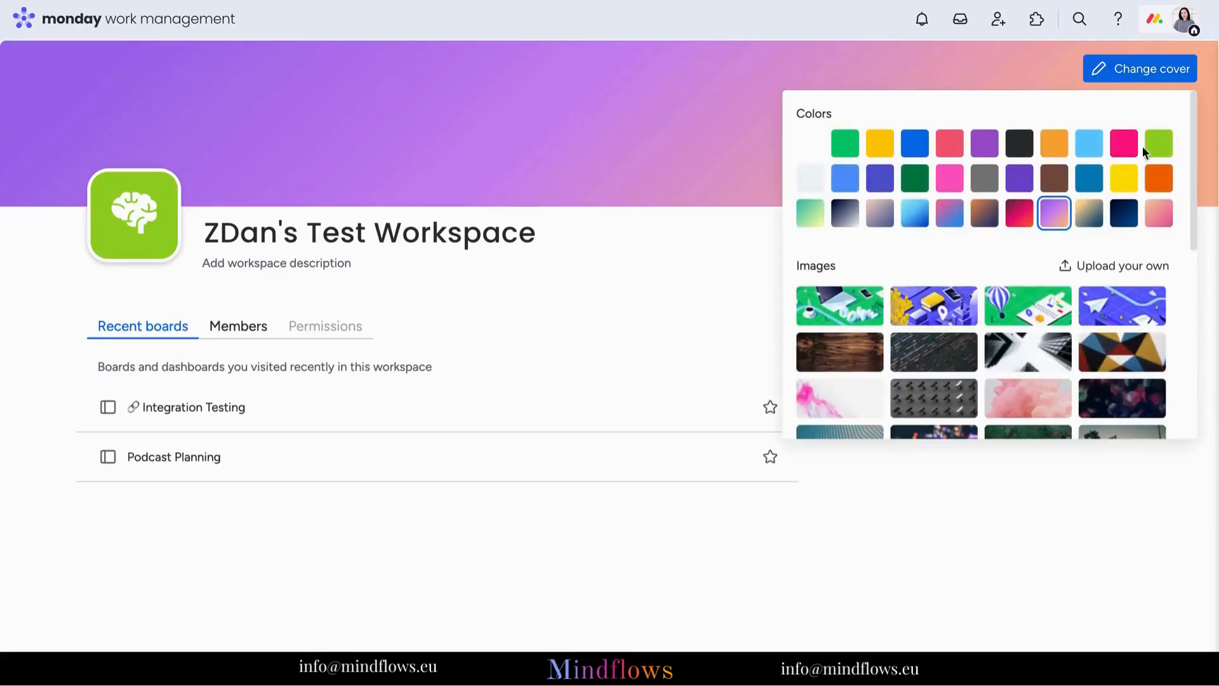
left_click(1158, 142)
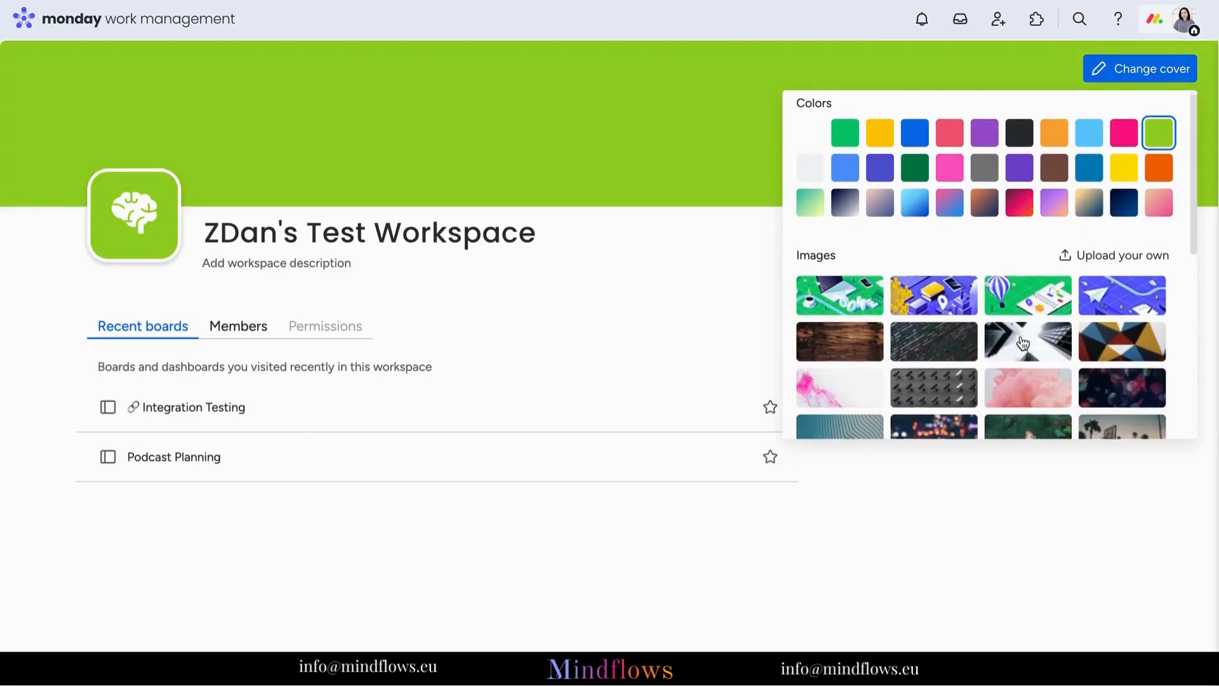
scroll("down", 3)
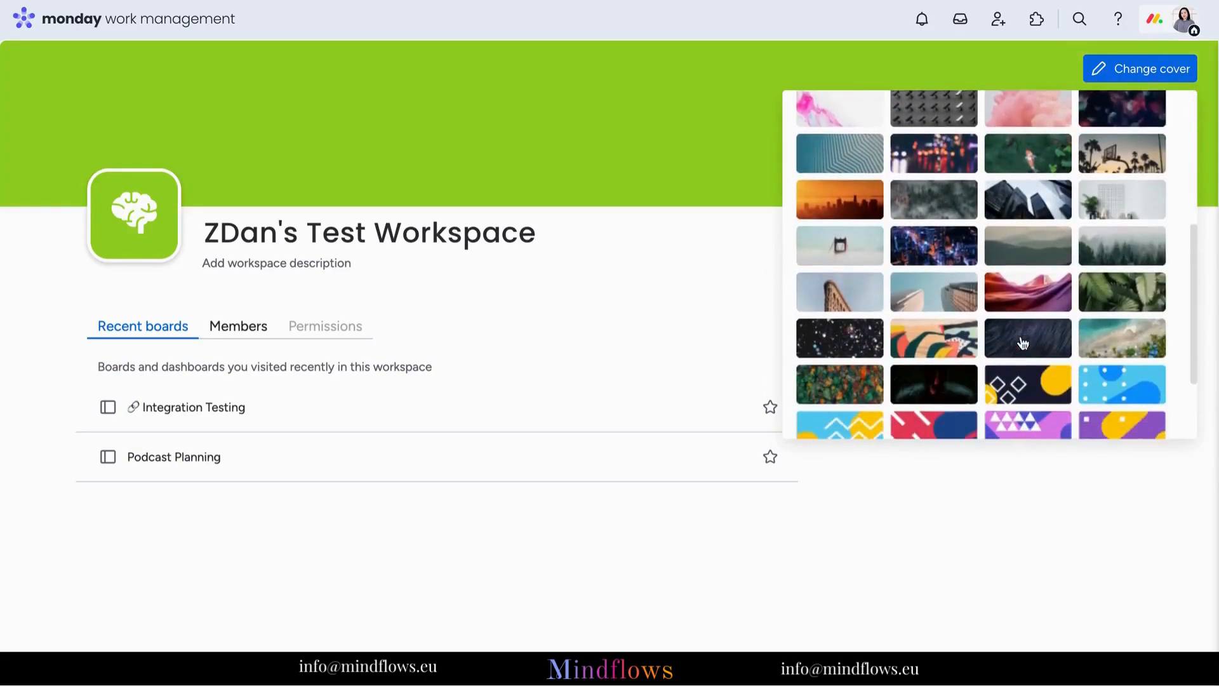
scroll("down", 3)
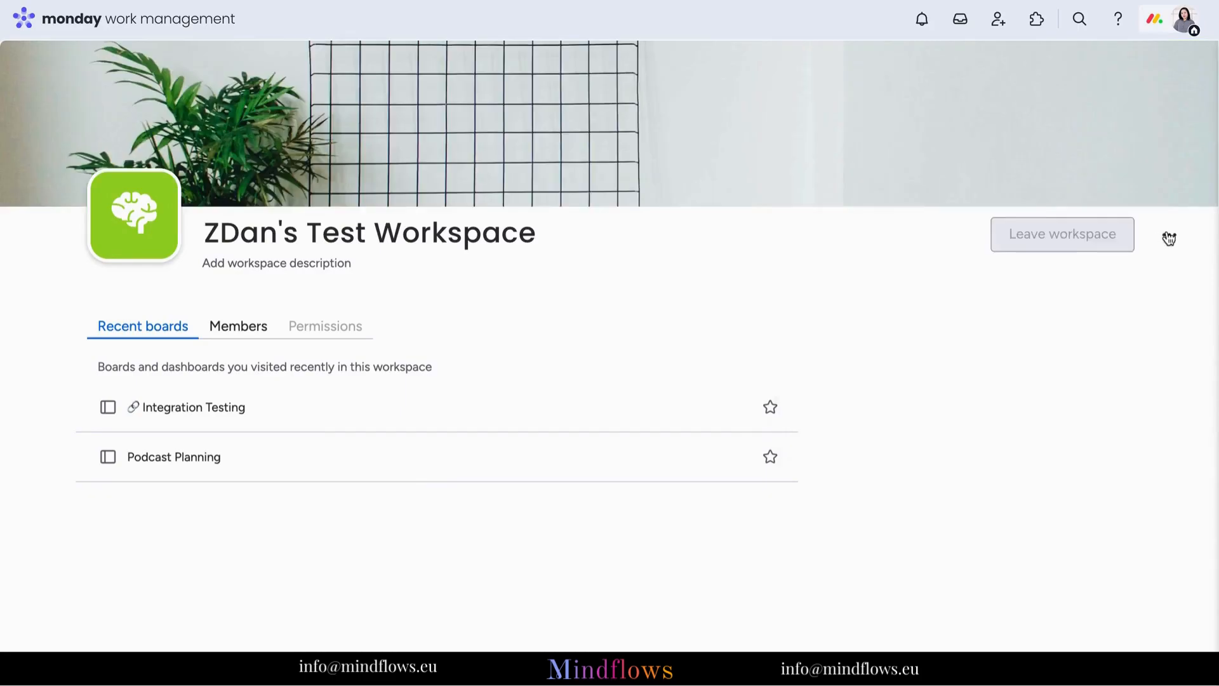
left_click(1167, 236)
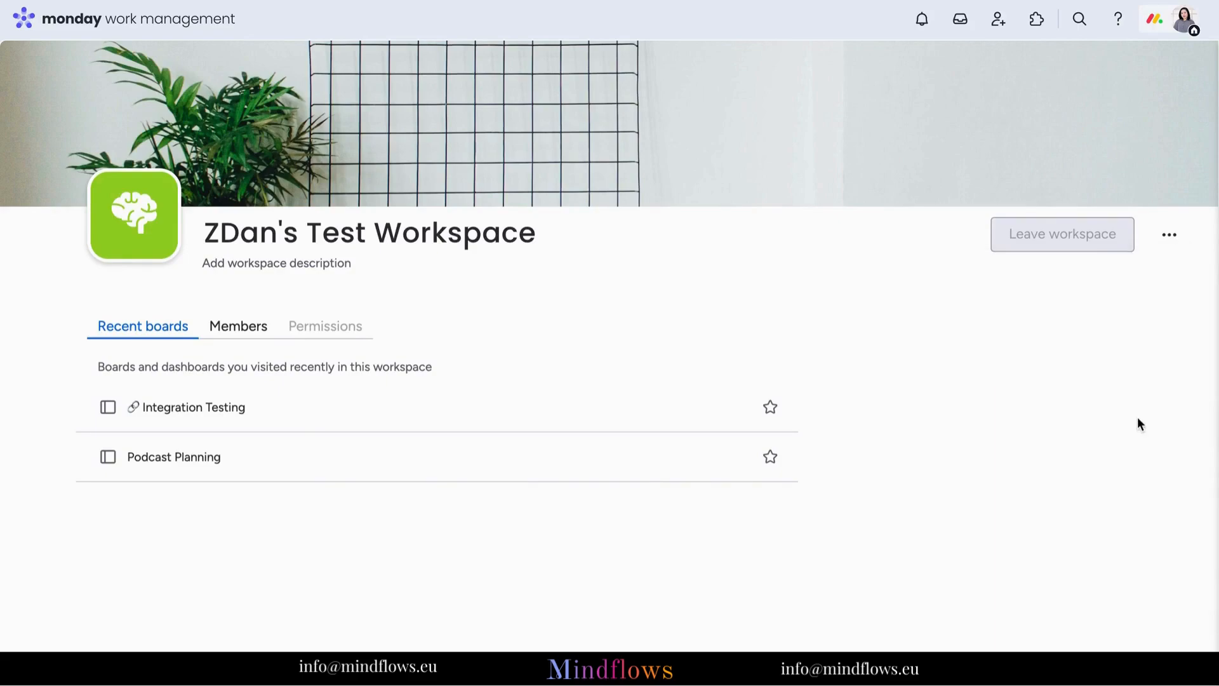
- Describe the workspace as a dedicated space where you can exclusively conduct all the testing activities
left_click(276, 267)
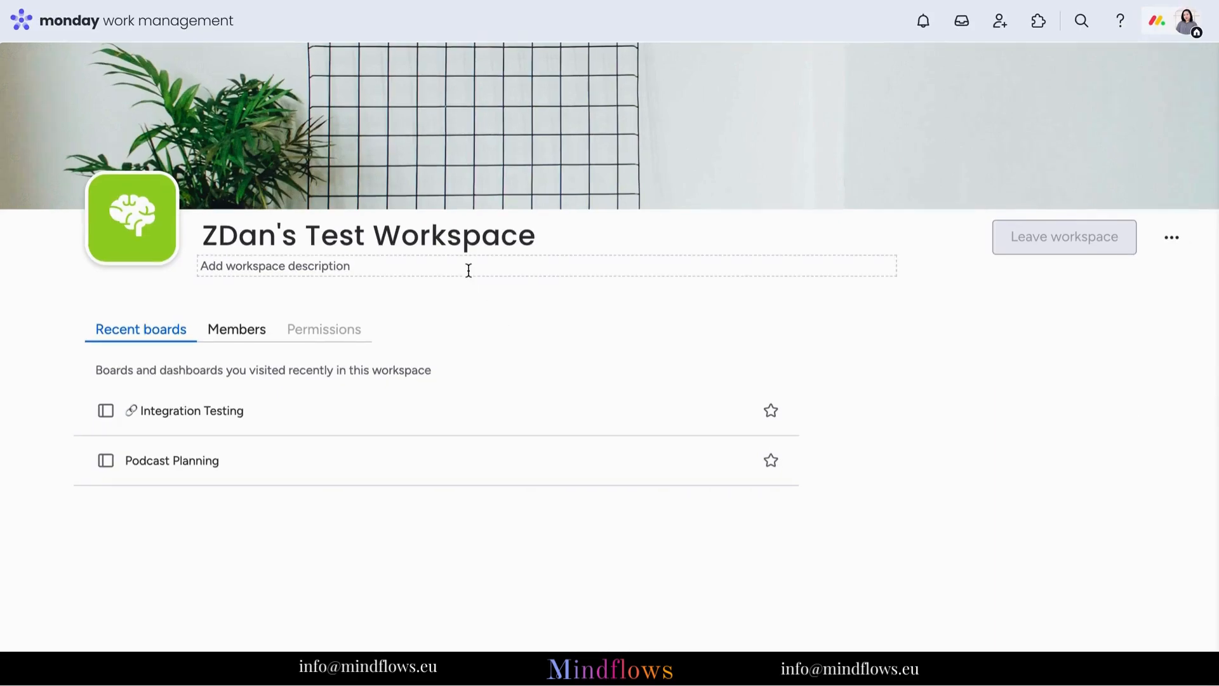
type("This is a ded")
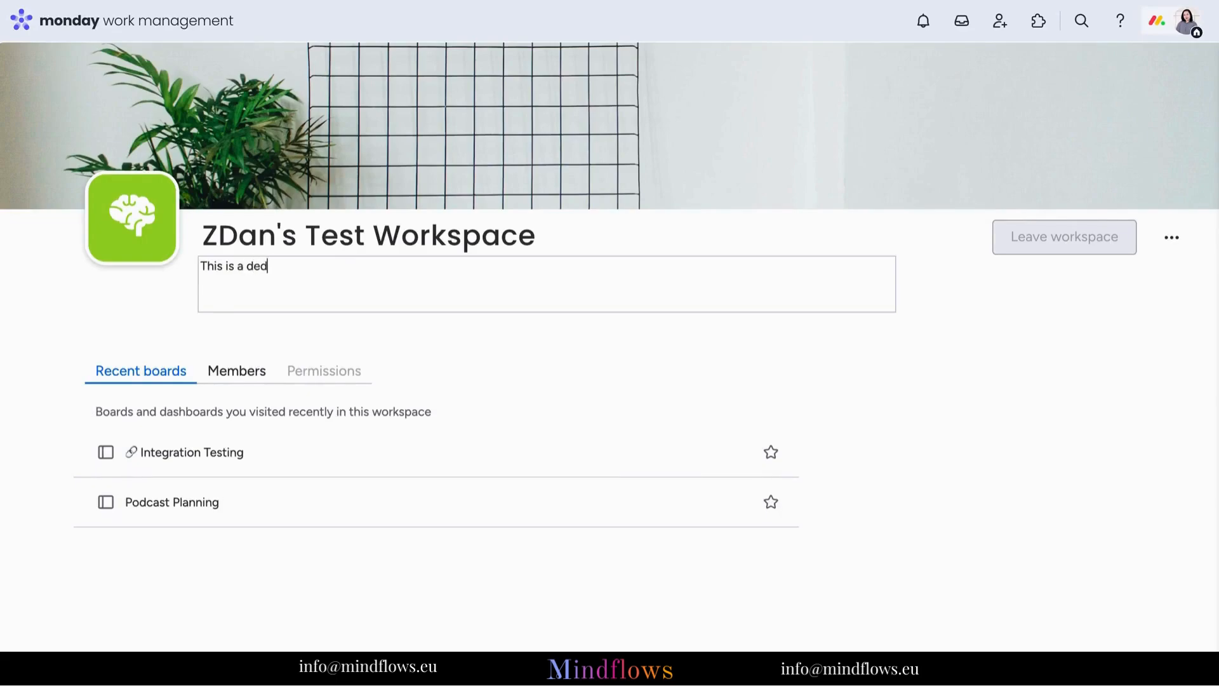
type("icated")
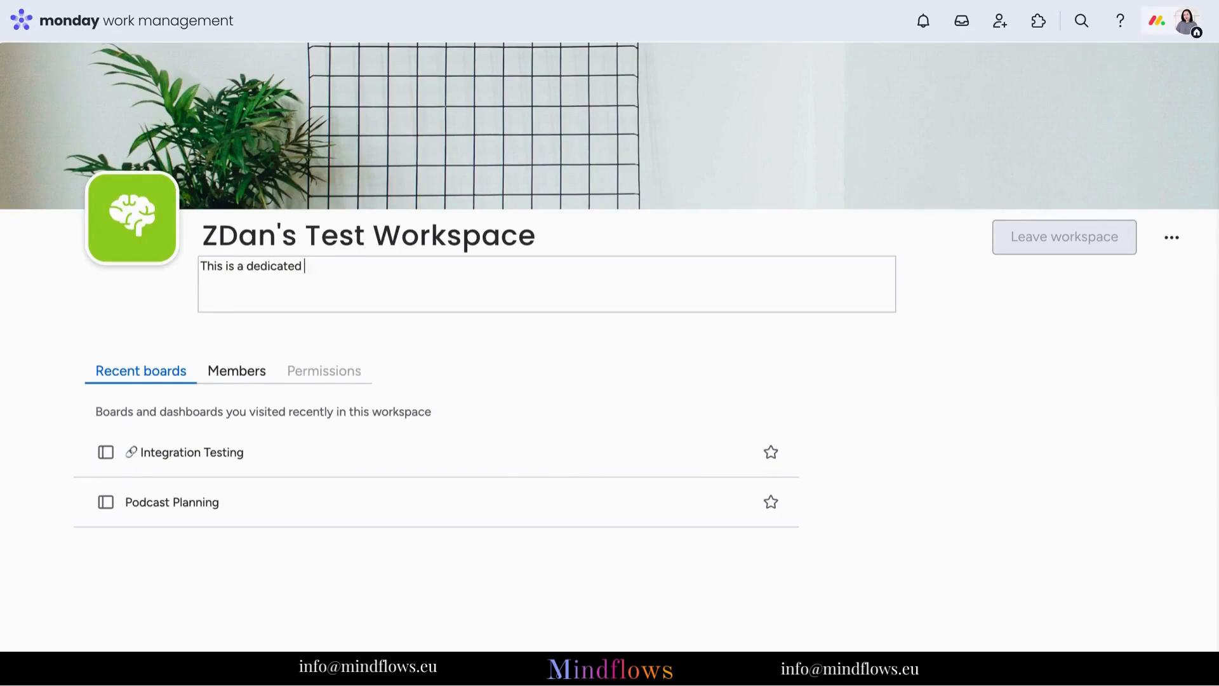
type("space")
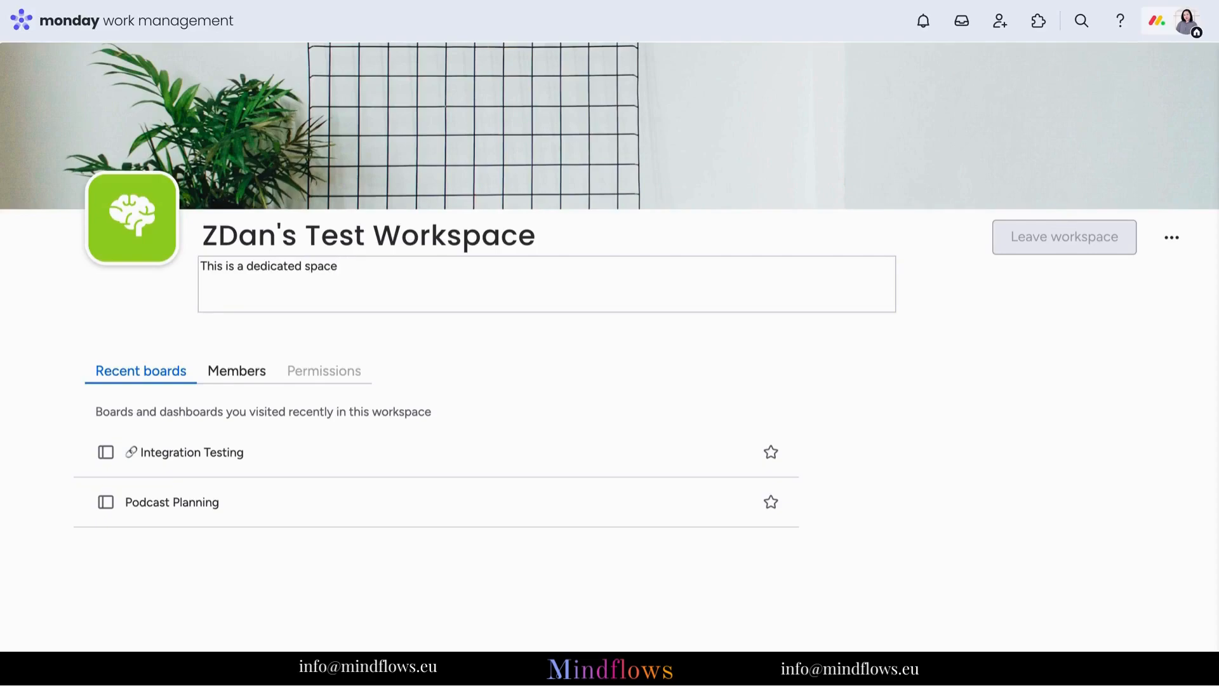
type("where")
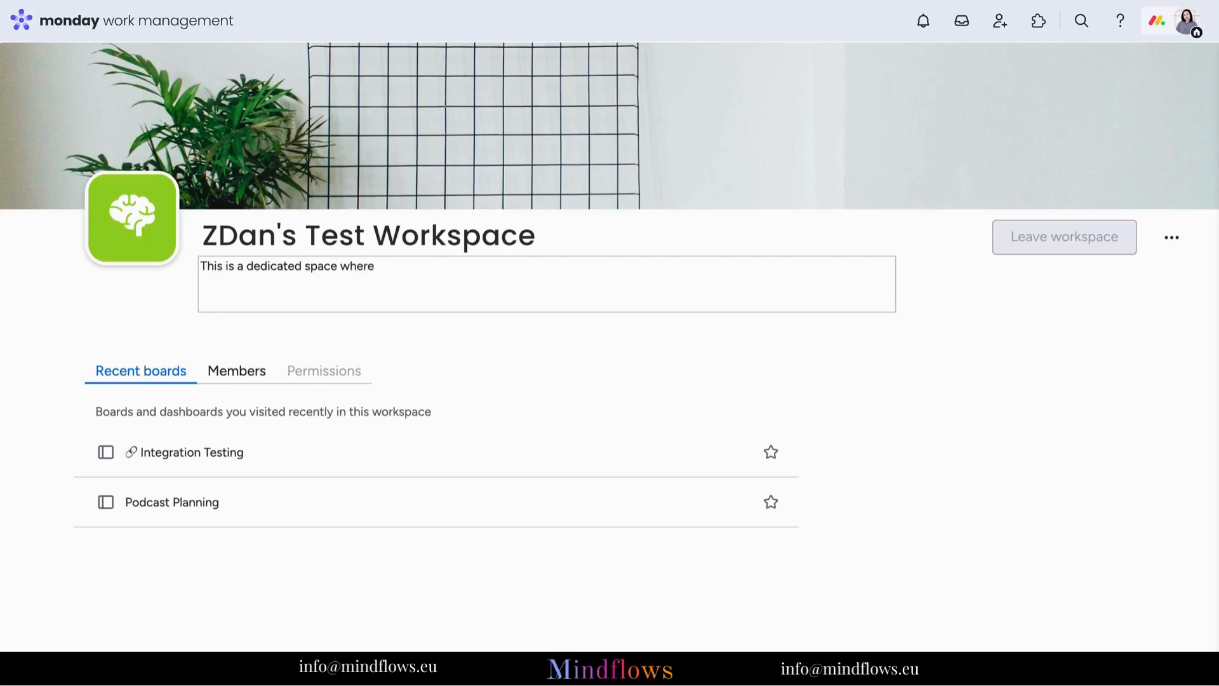
type("you can exclusively conduct all the testing activities.")
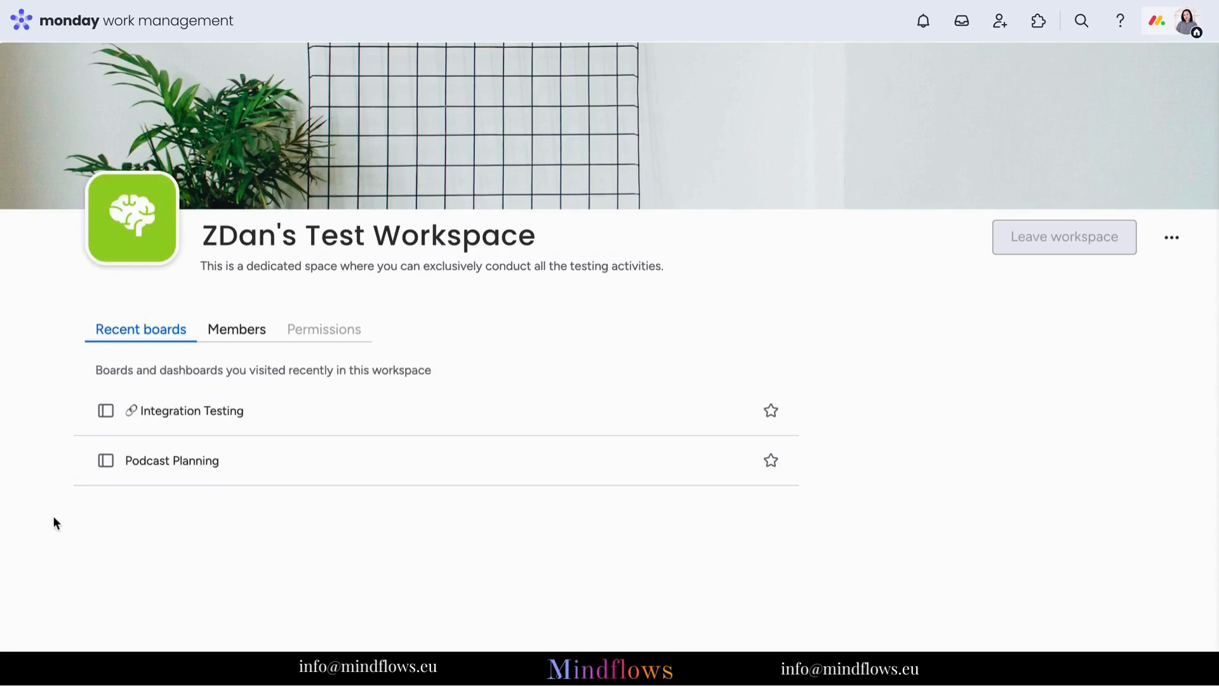
- Show the Members list with Dan Jezreel Medalle as the single member and the invite field
left_click(236, 329)
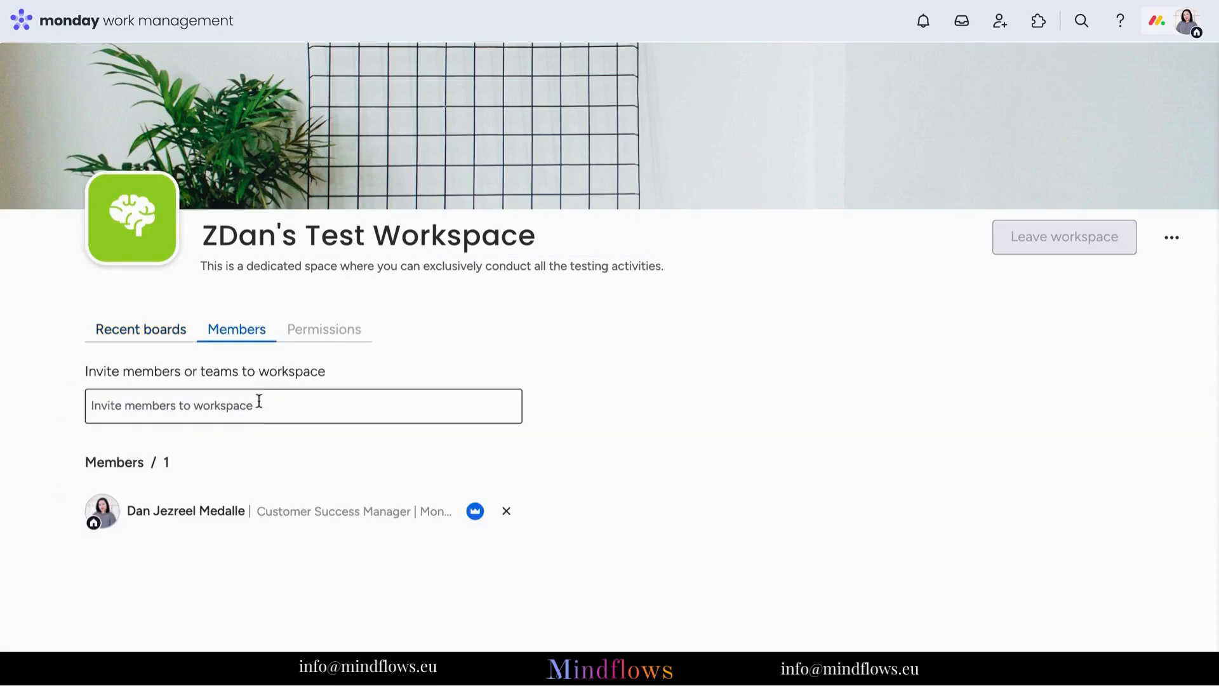
left_click(302, 405)
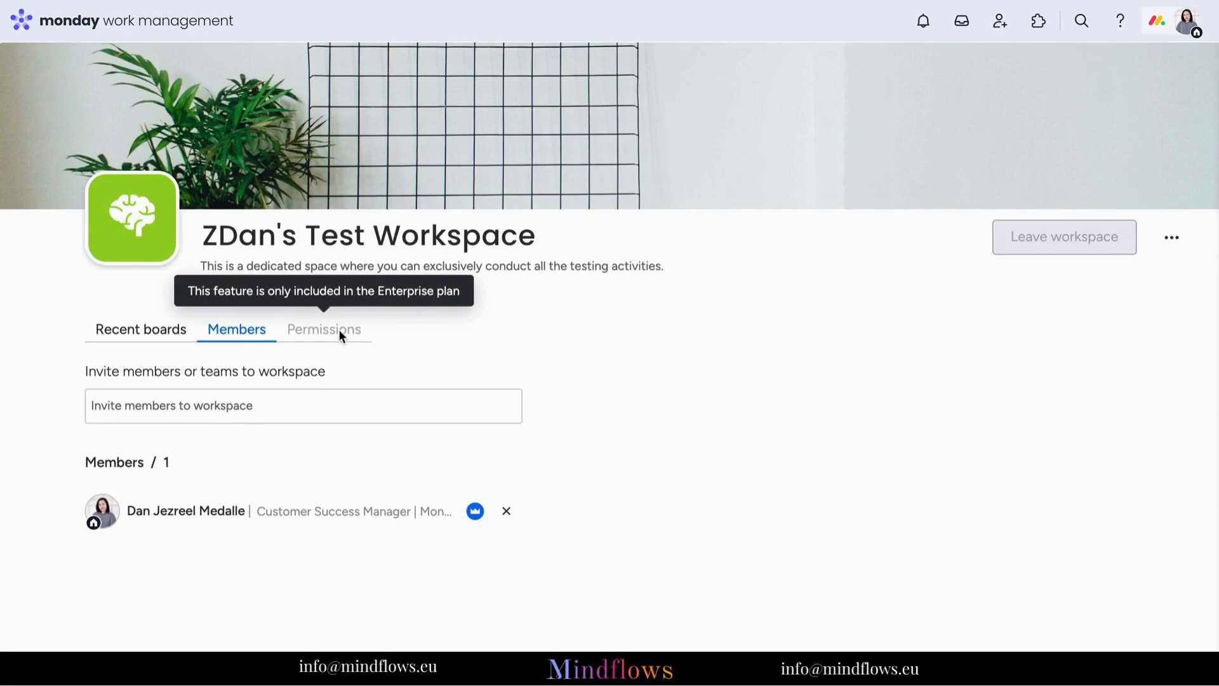
mouse_move(353, 336)
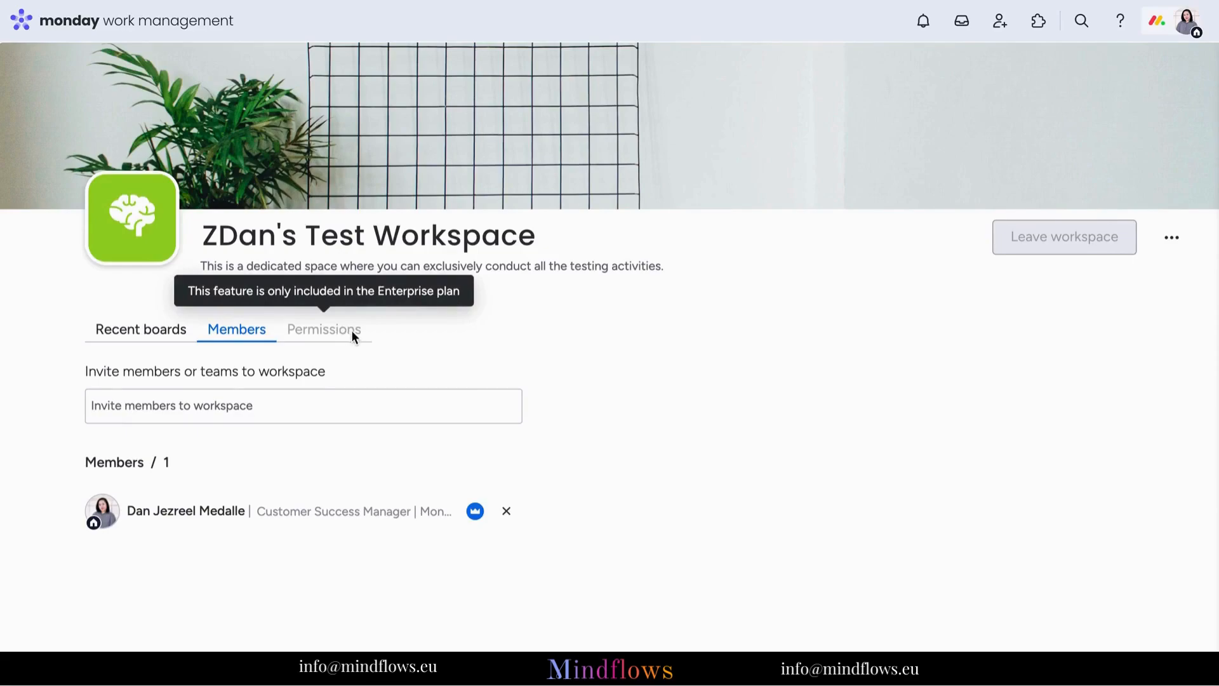